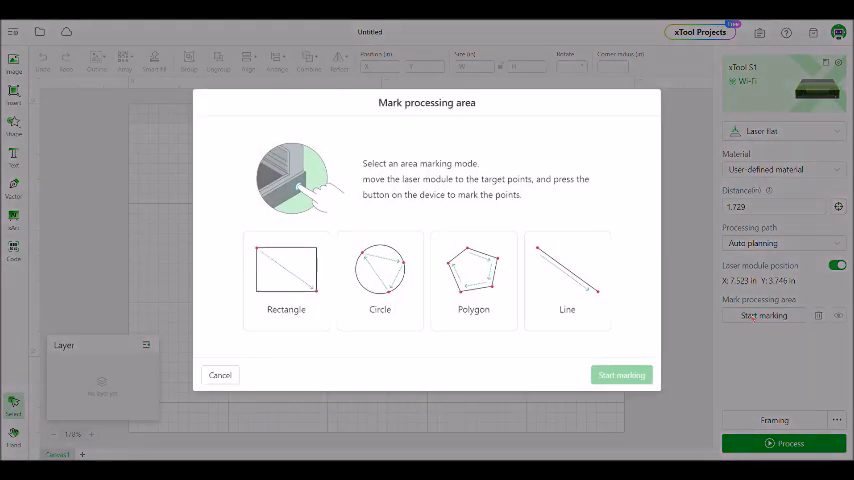
Choose Polygon as the processing-area marking mode and start marking
left_click(473, 278)
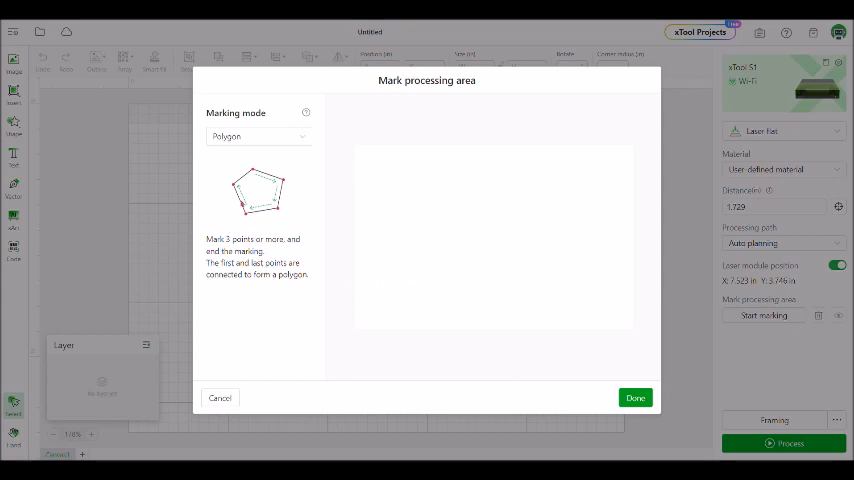
mouse_move(270, 222)
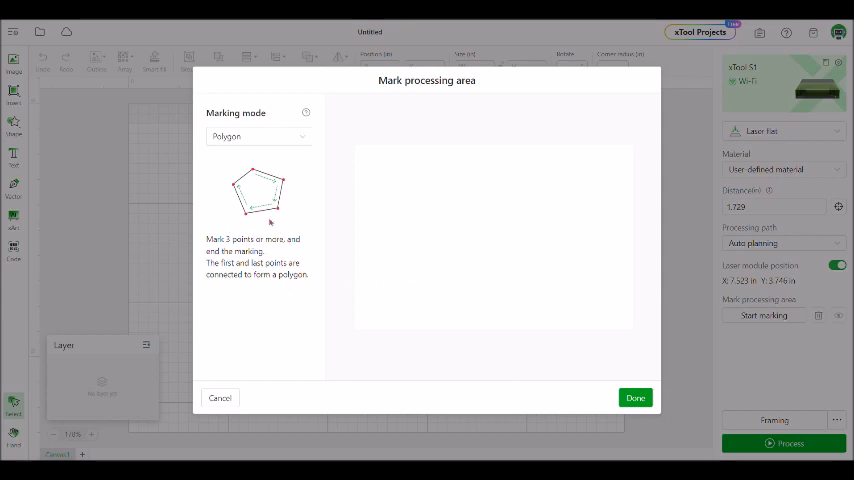
mouse_move(308, 256)
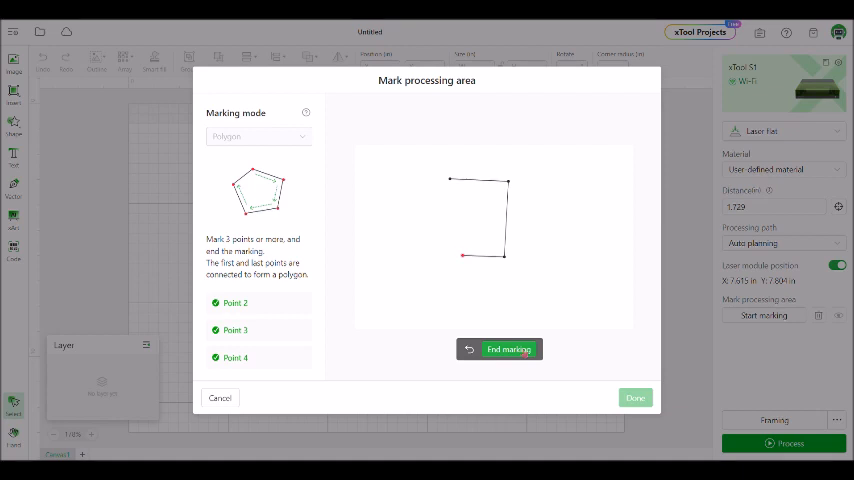
End marking after four device-button corners, closing the leather outline into a four-sided polygon
left_click(508, 349)
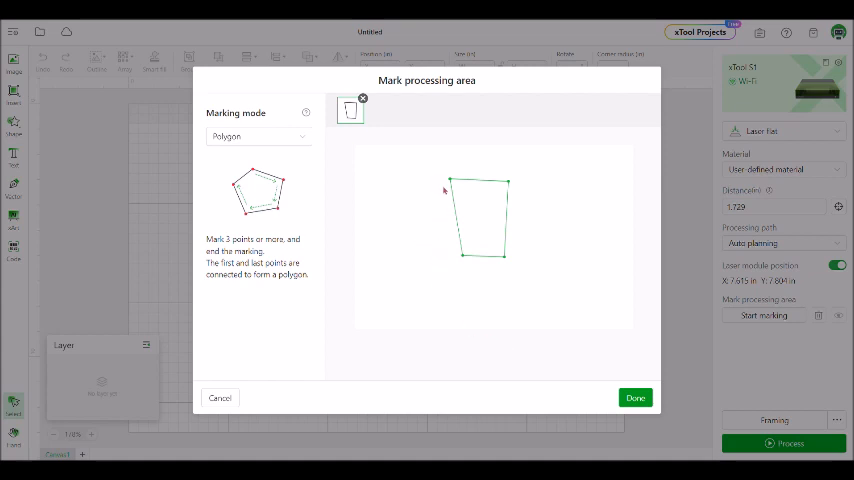
mouse_move(433, 174)
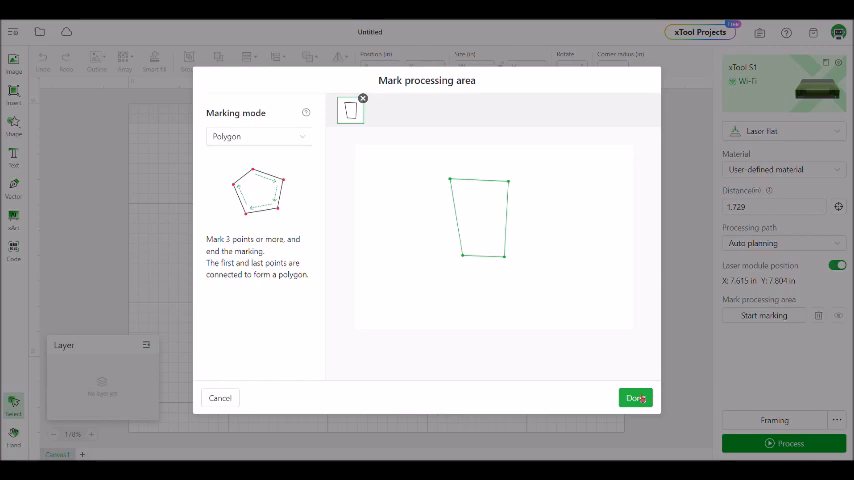
Confirm the four-point polygon area with Done so it appears on the canvas
left_click(636, 397)
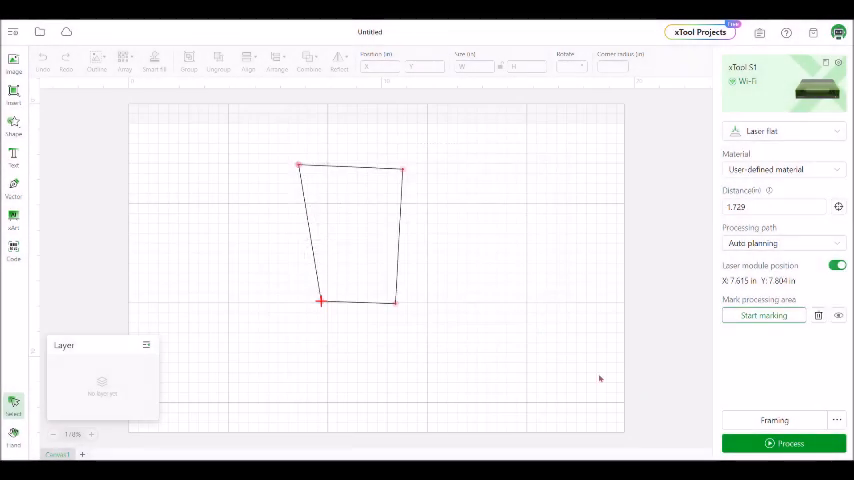
mouse_move(502, 306)
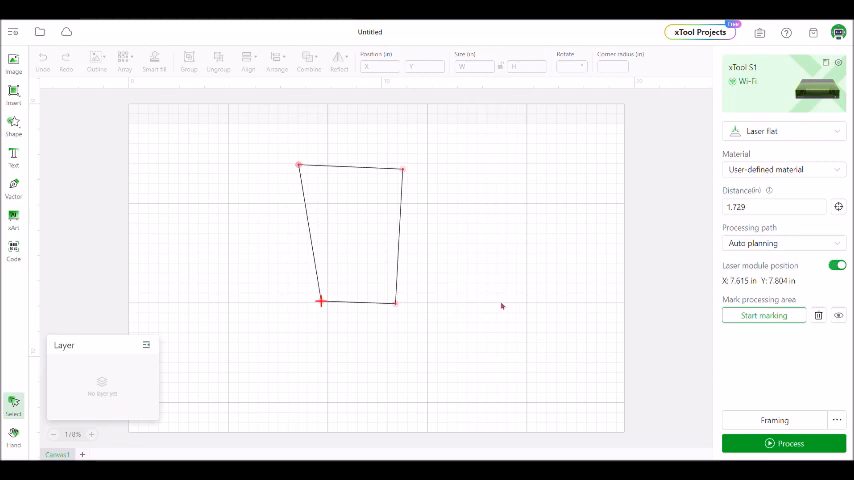
mouse_move(353, 197)
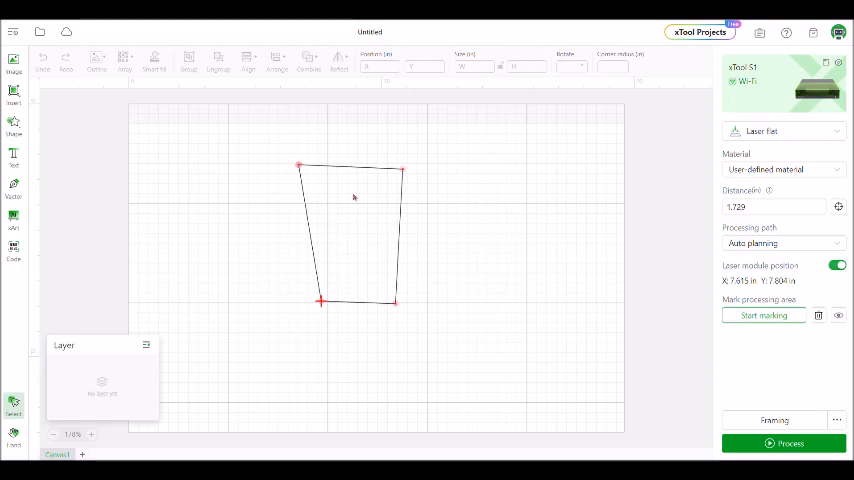